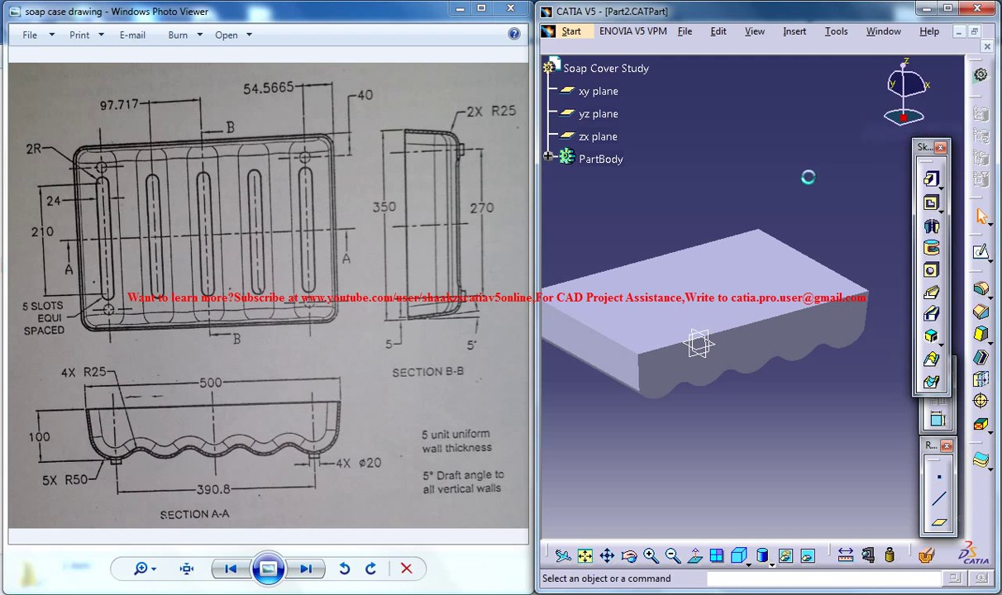
Orbit the finished soap case to view its slots, then bring up the Window list of open documents.
left_click_drag(698, 342, 752, 248)
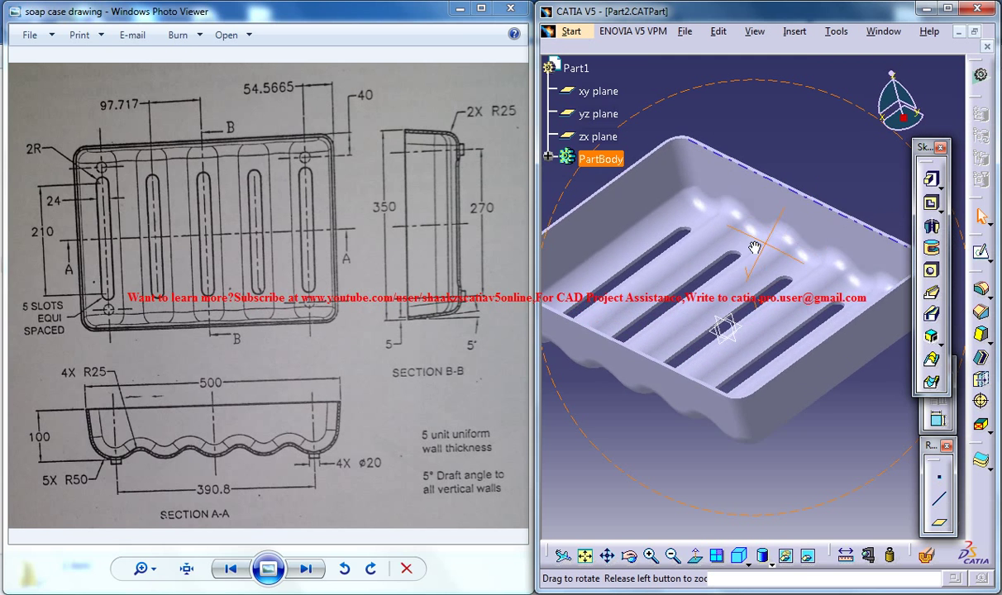
left_click_drag(752, 248, 786, 261)
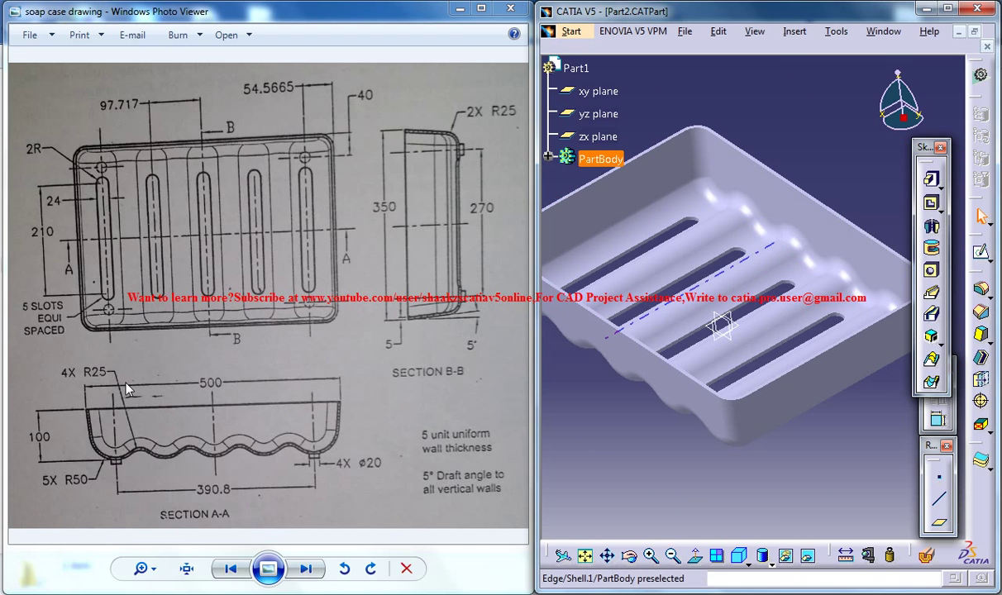
left_click(883, 29)
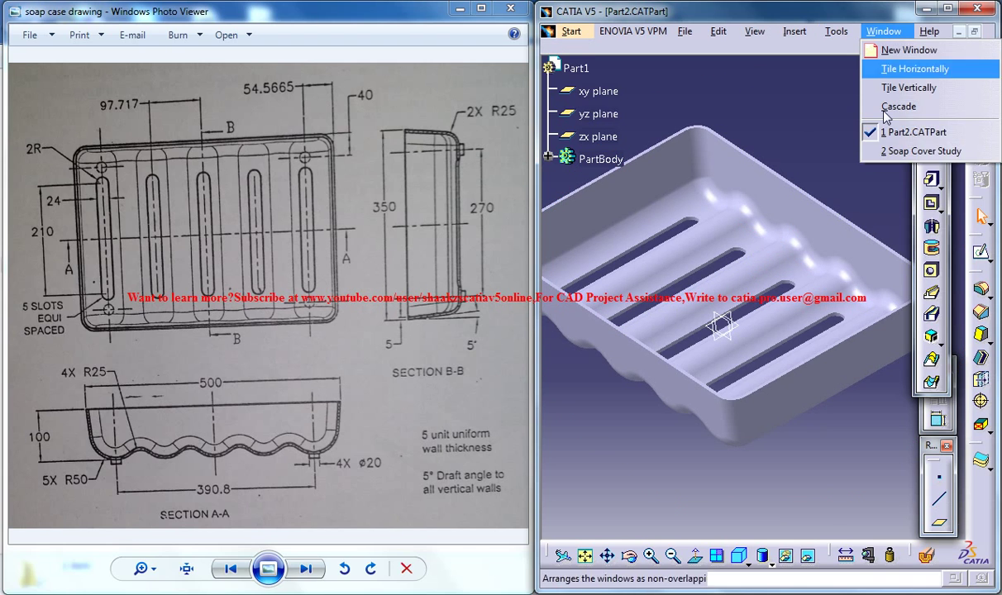
Make the Soap Cover Study part active and reposition the wavy-bottomed block in view.
left_click(923, 151)
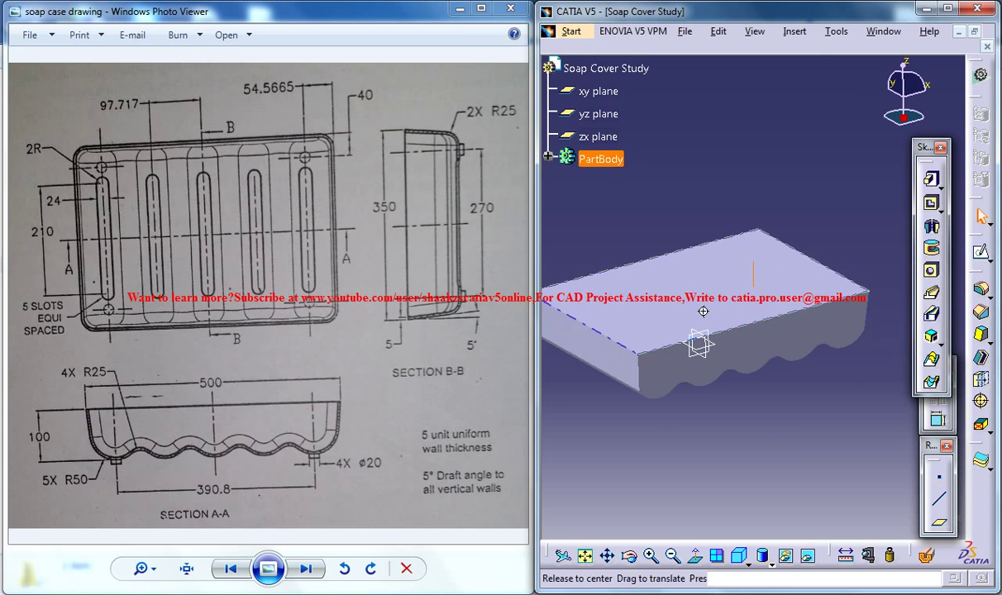
left_click_drag(703, 310, 712, 361)
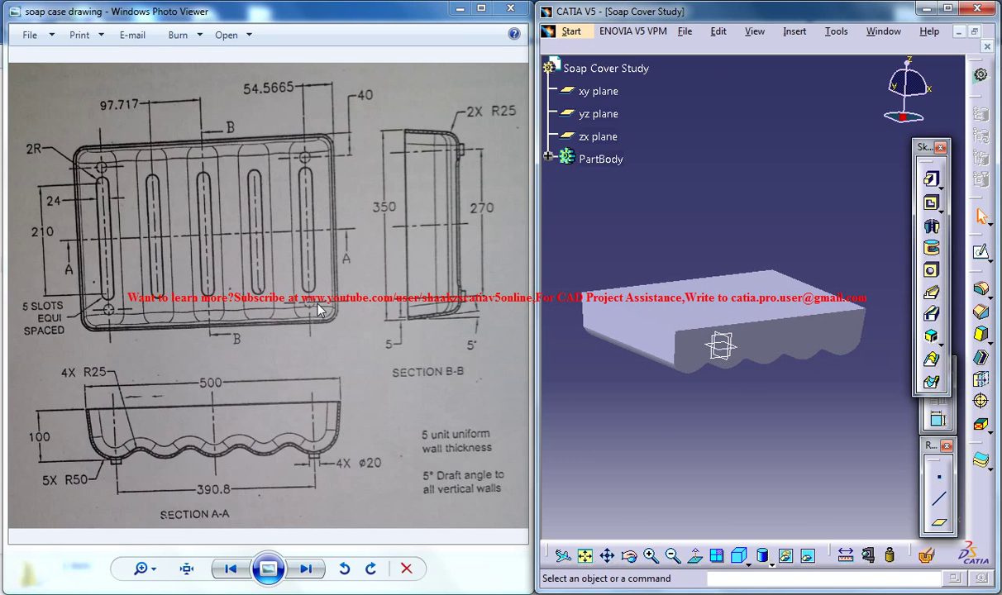
mouse_move(449, 137)
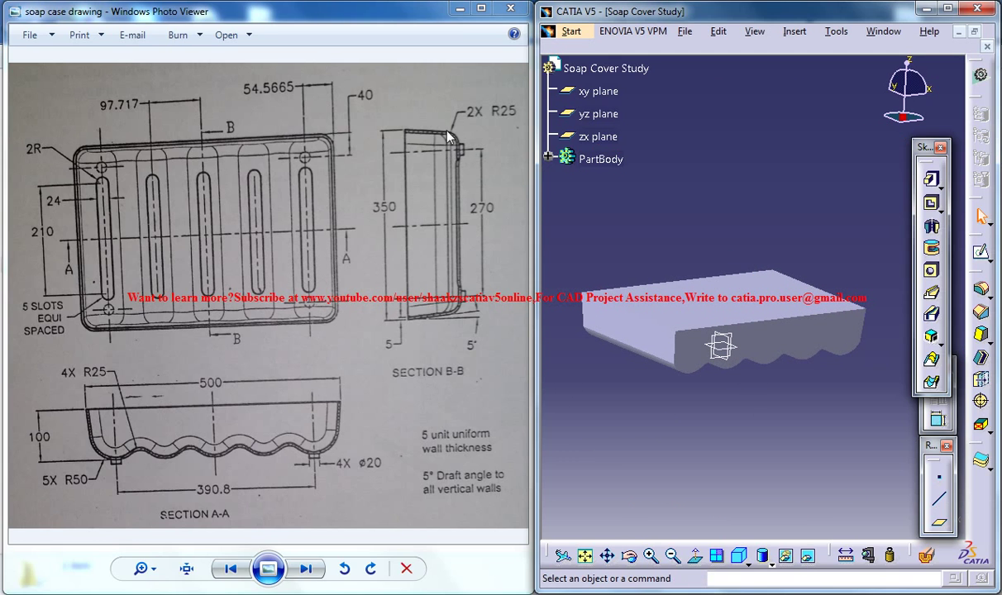
mouse_move(460, 139)
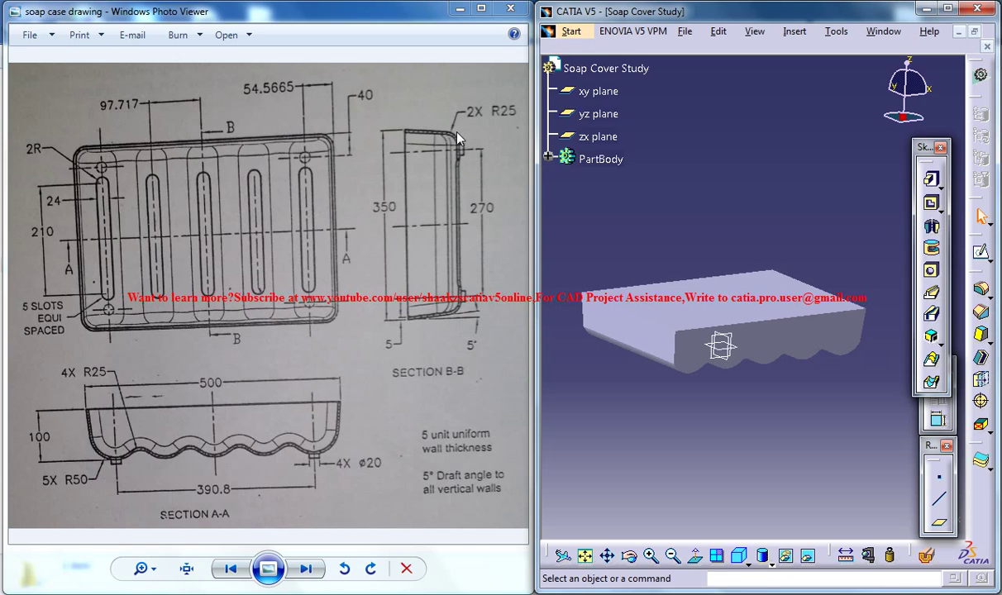
mouse_move(119, 461)
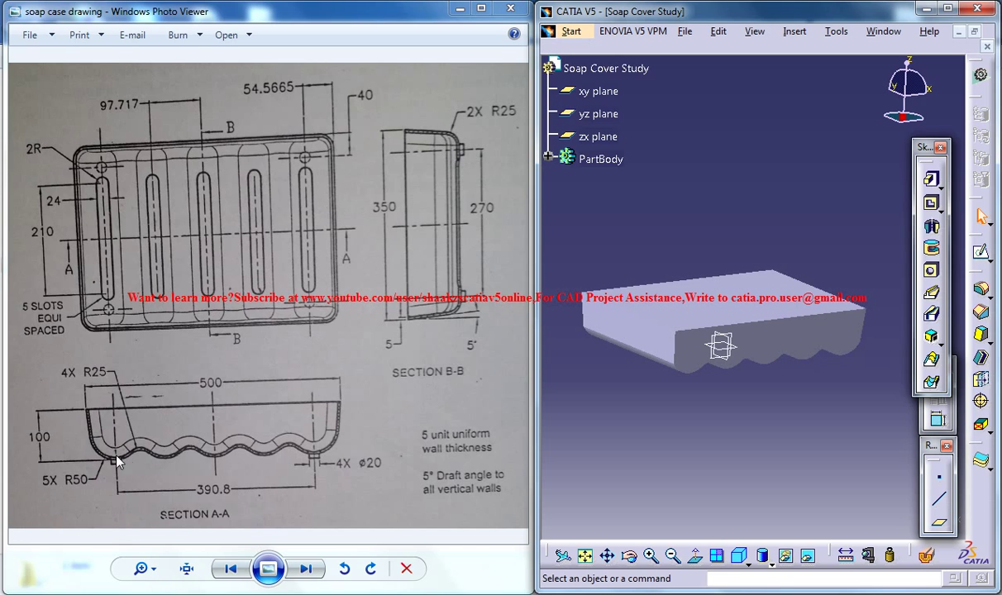
mouse_move(322, 197)
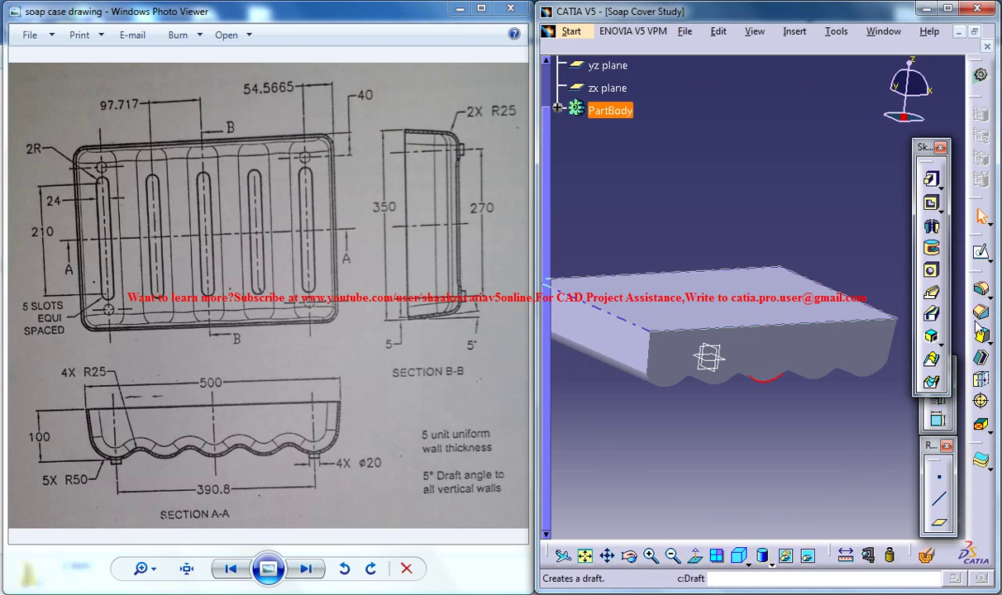
left_click(932, 291)
type("2")
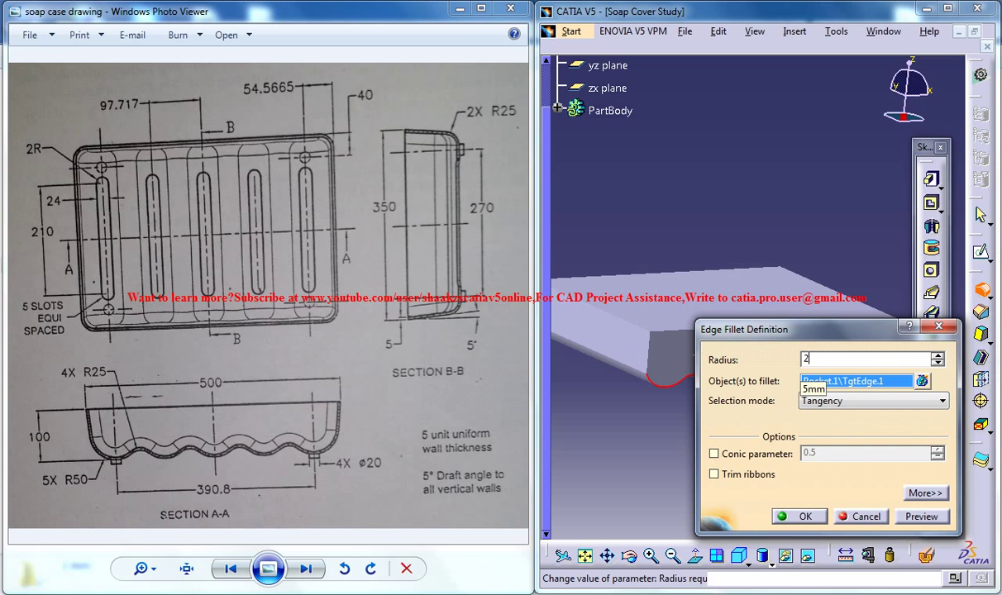
type("5")
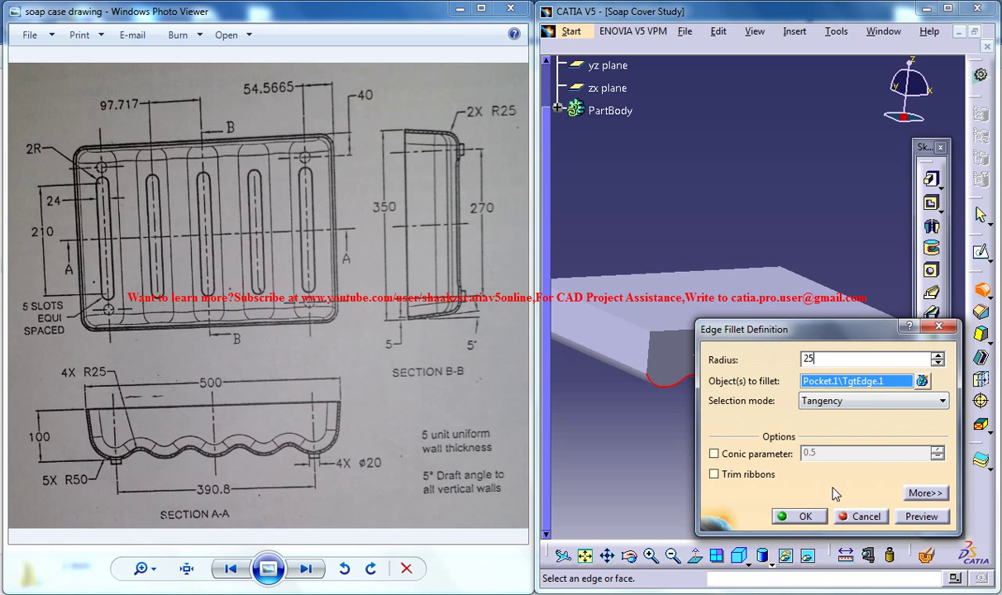
left_click(799, 515)
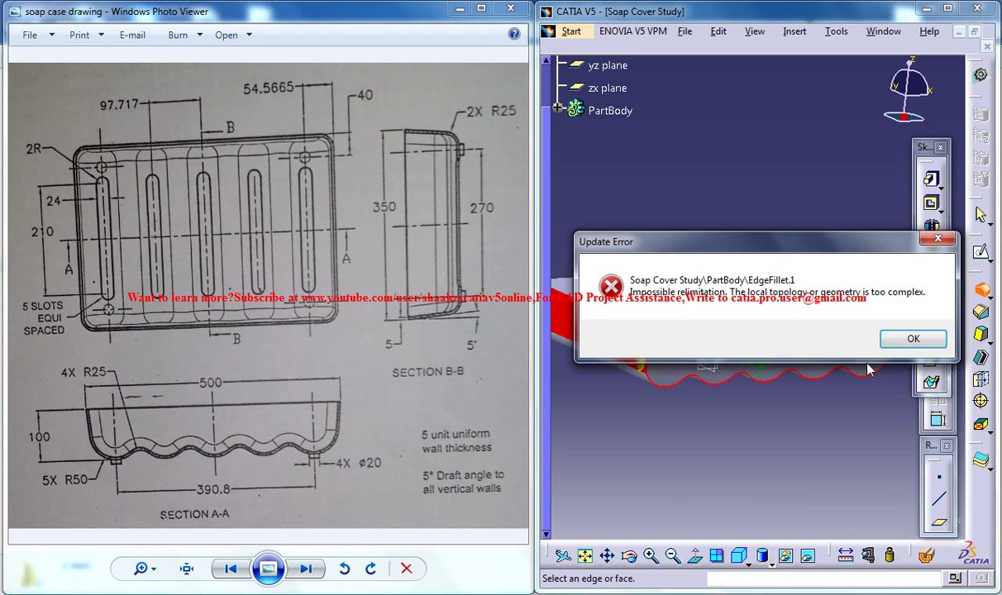
left_click(912, 339)
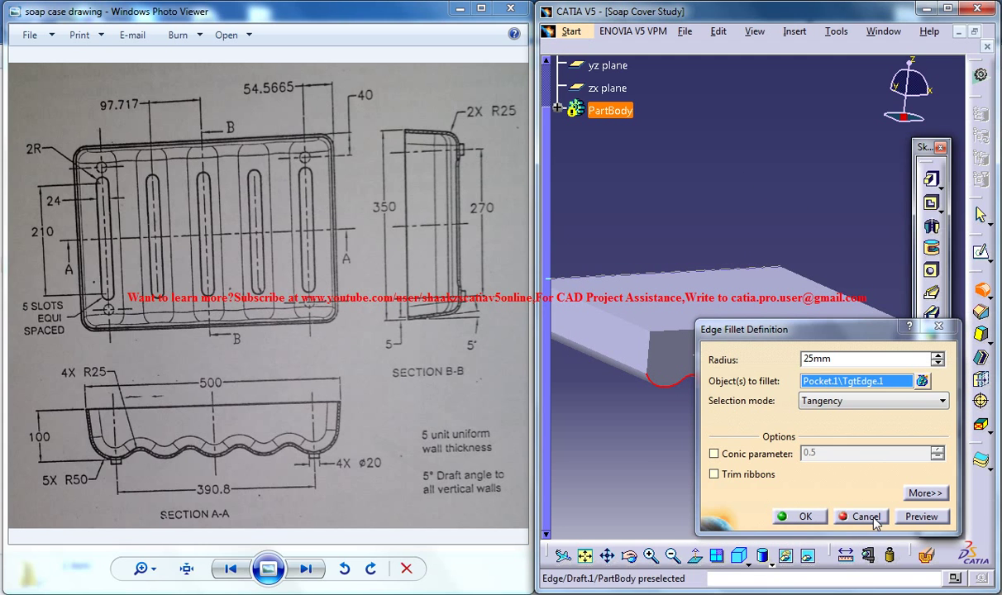
left_click(860, 516)
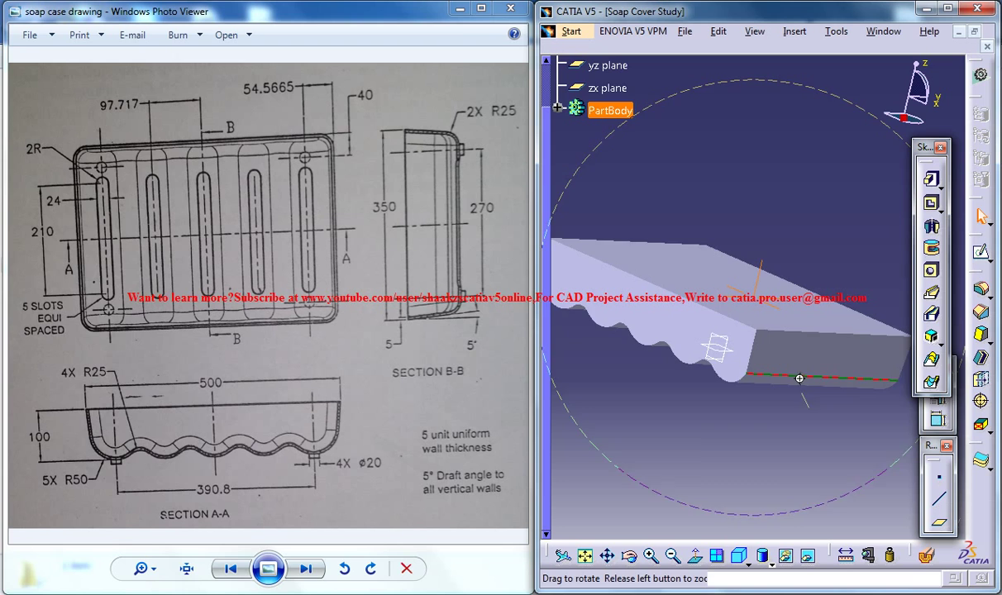
Apply an edge fillet along the block's wavy bottom edge and inspect the underside.
left_click_drag(800, 379, 861, 388)
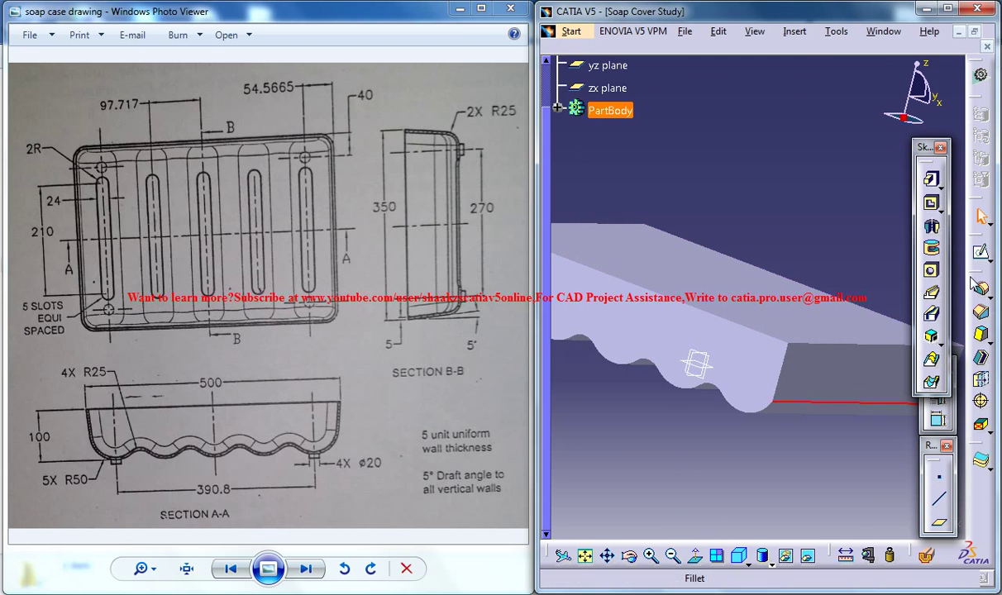
left_click(932, 380)
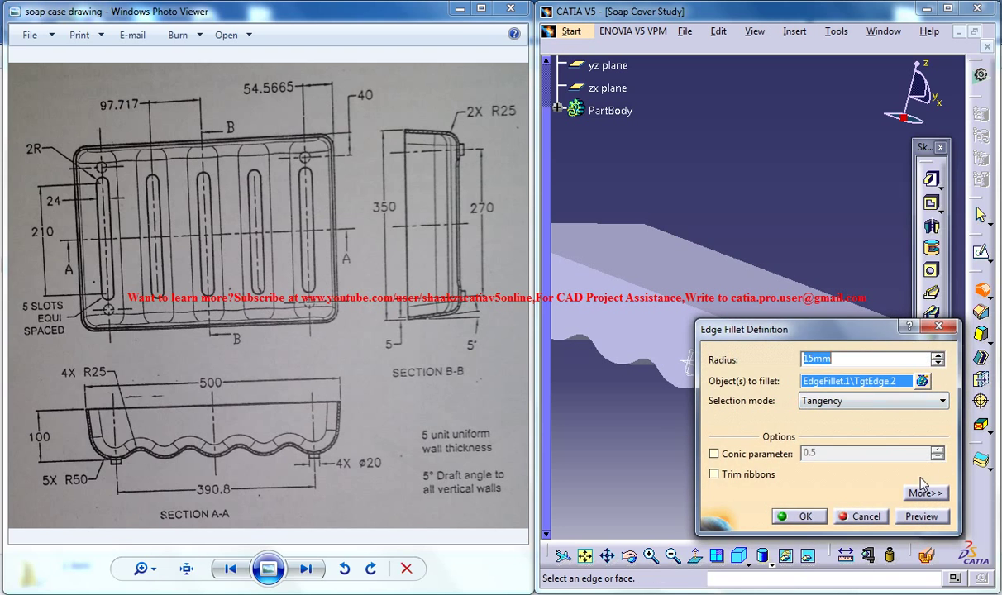
left_click(798, 515)
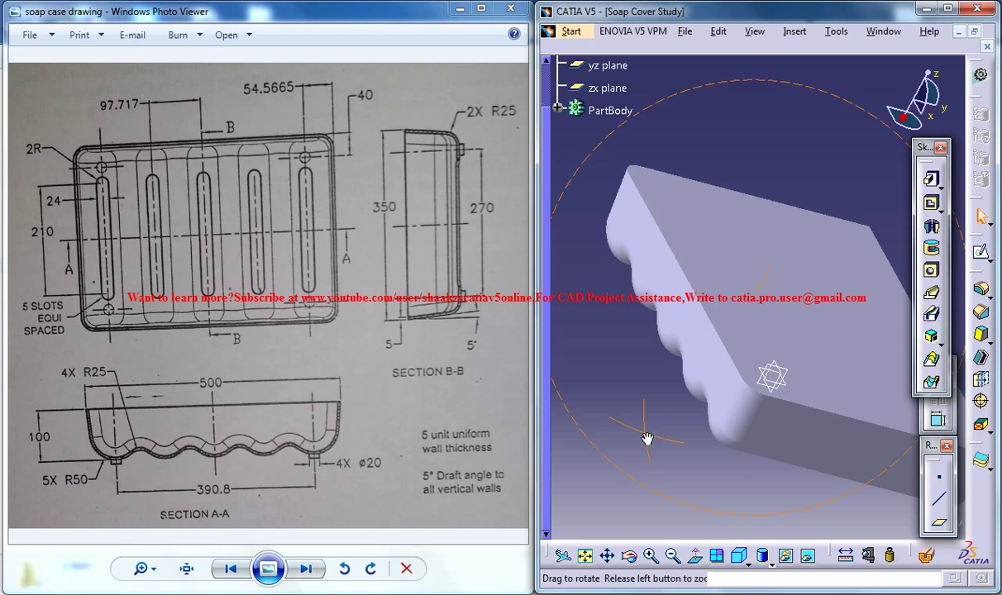
left_click_drag(648, 438, 744, 334)
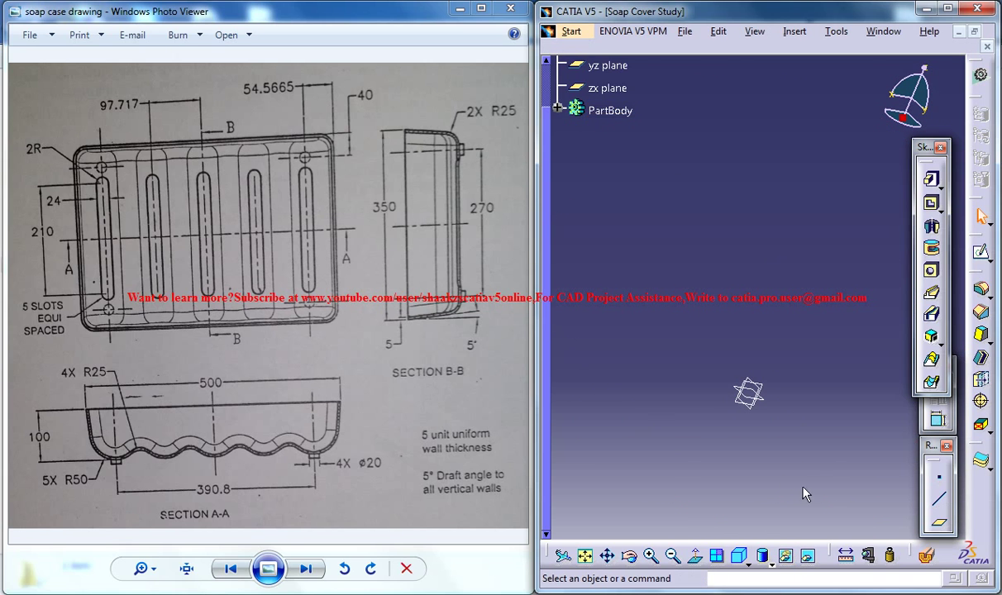
mouse_move(838, 453)
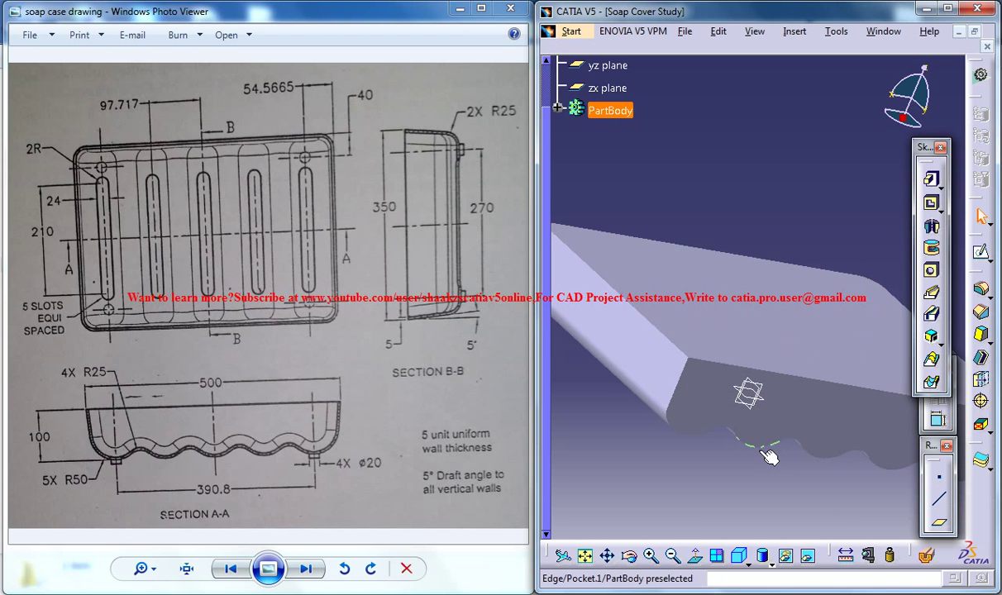
Pick the block's top face as the face to remove for the 5 mm shell.
left_click(758, 443)
type("5")
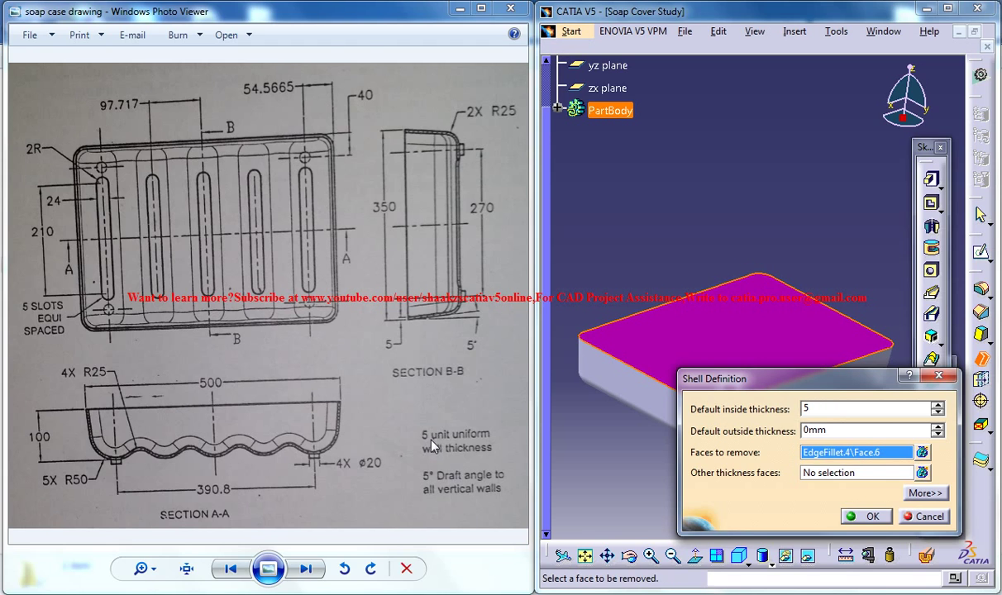
mouse_move(438, 454)
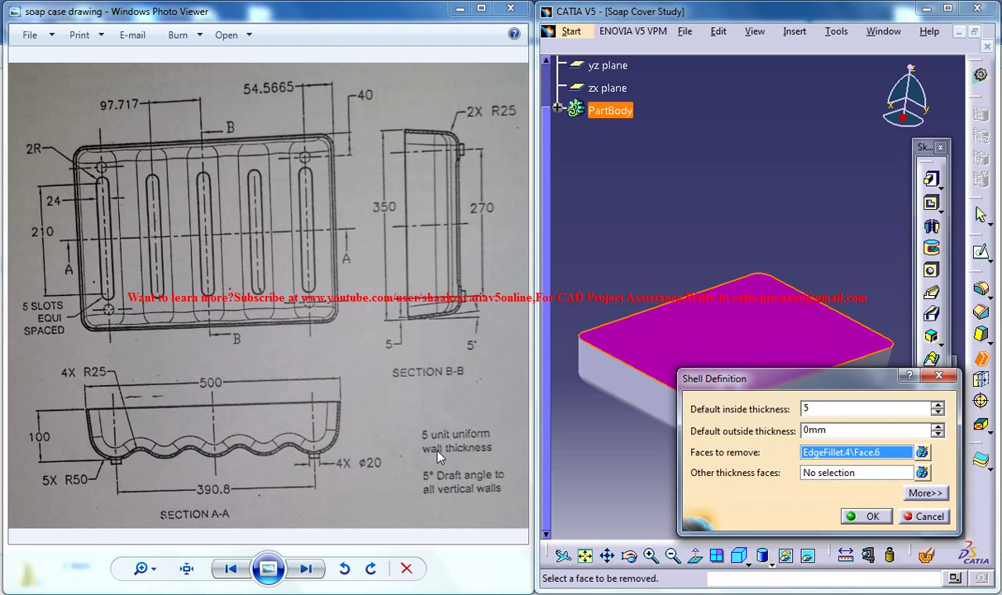
mouse_move(737, 417)
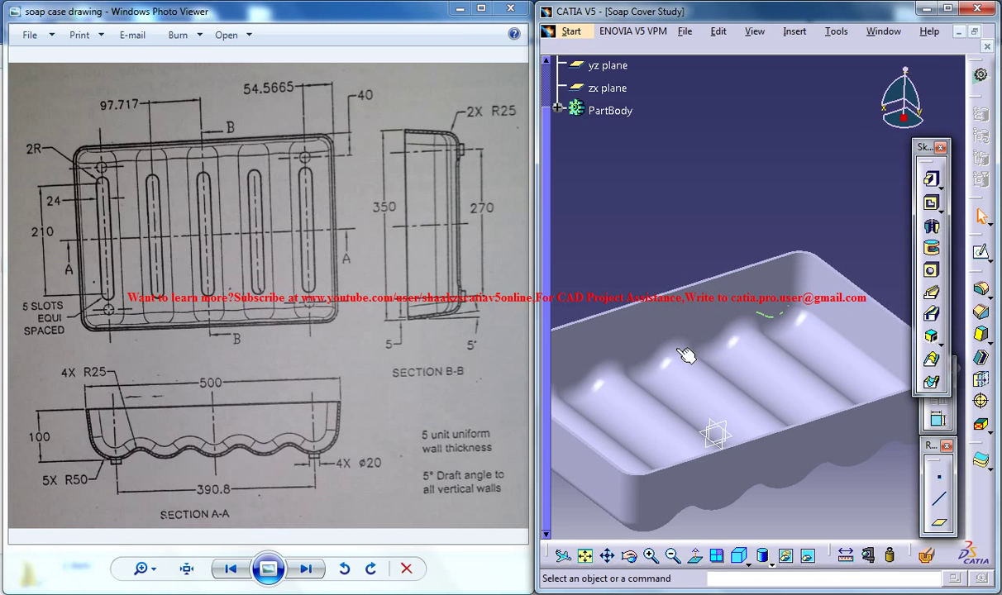
left_click(610, 109)
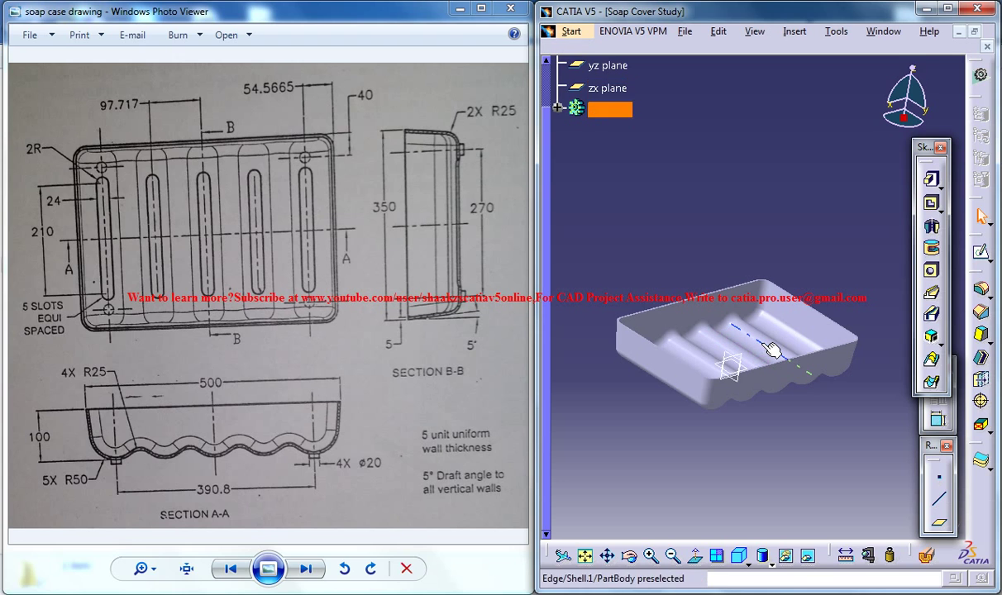
left_click_drag(773, 350, 721, 271)
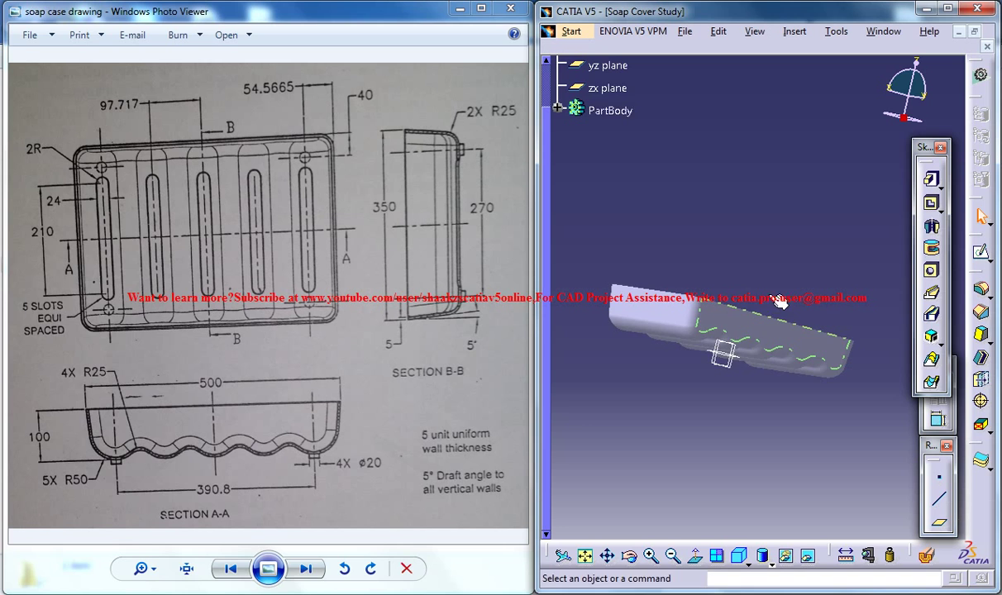
left_click_drag(774, 297, 708, 413)
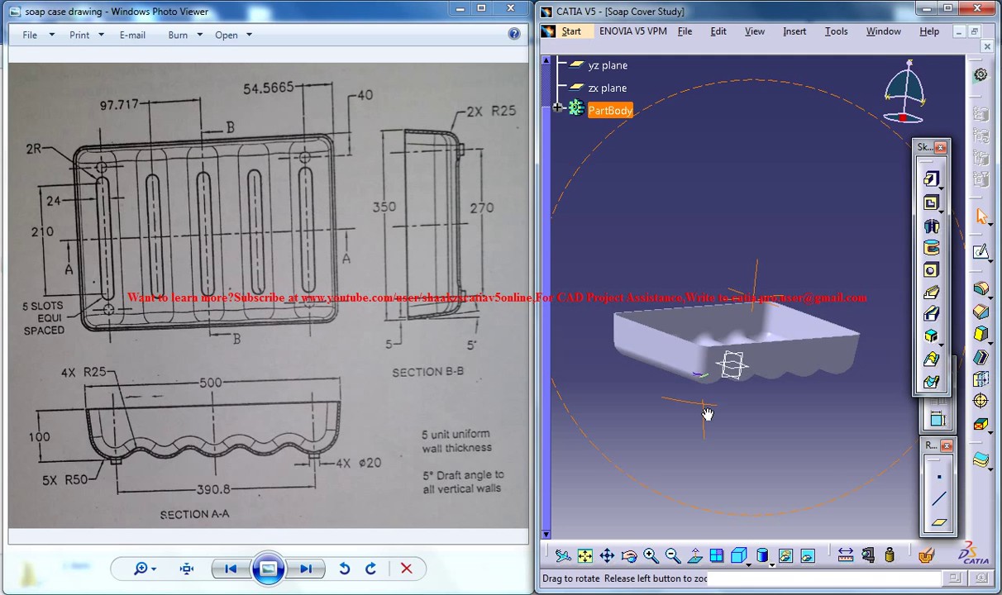
left_click_drag(708, 413, 765, 380)
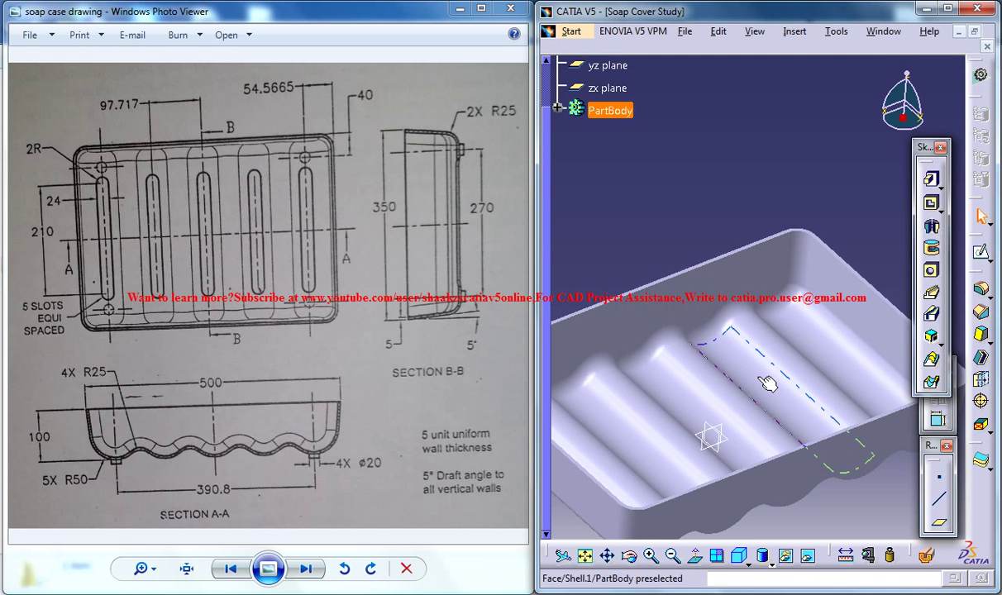
left_click_drag(769, 380, 752, 405)
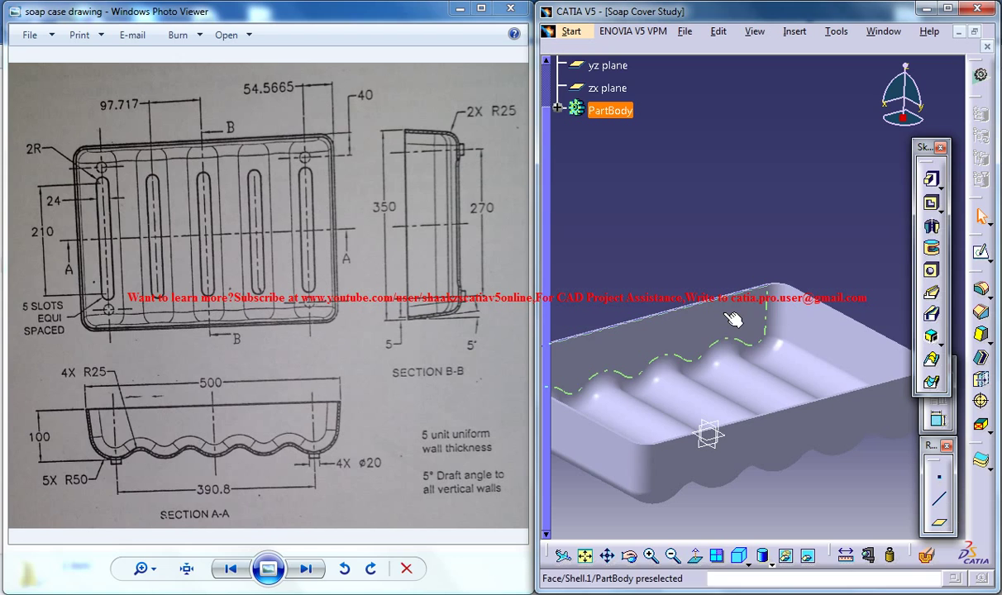
left_click(806, 192)
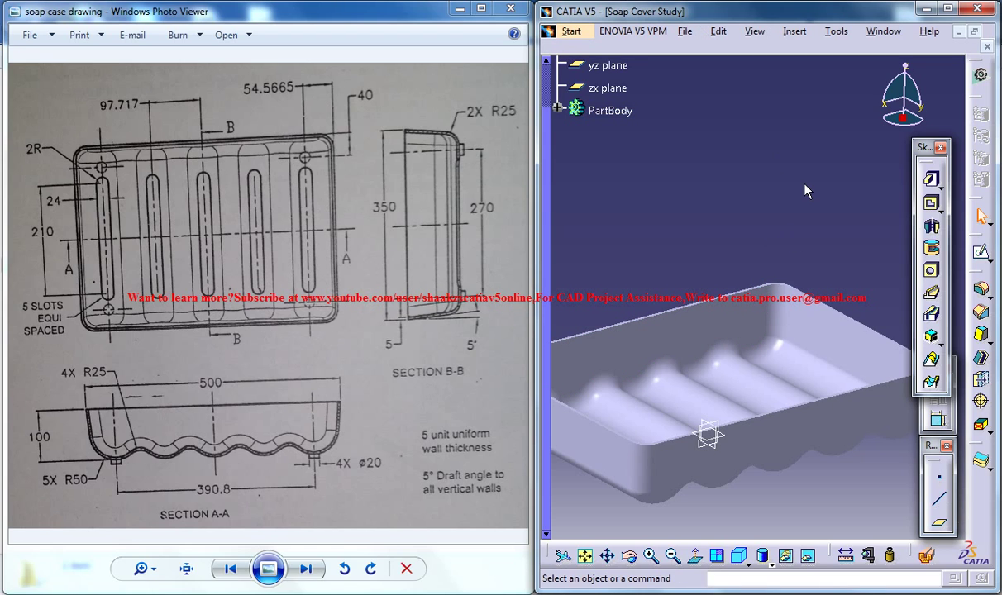
mouse_move(741, 248)
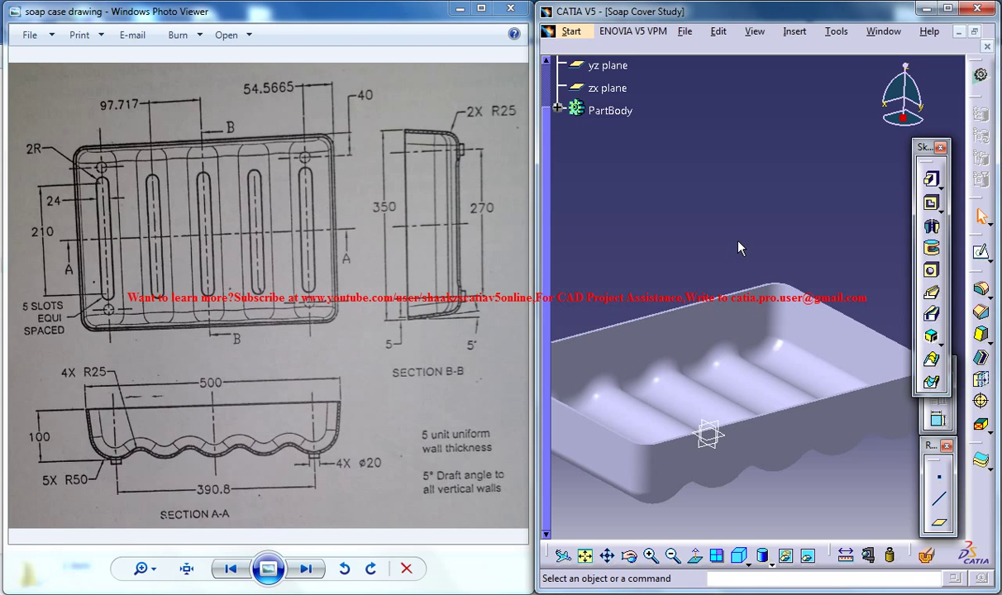